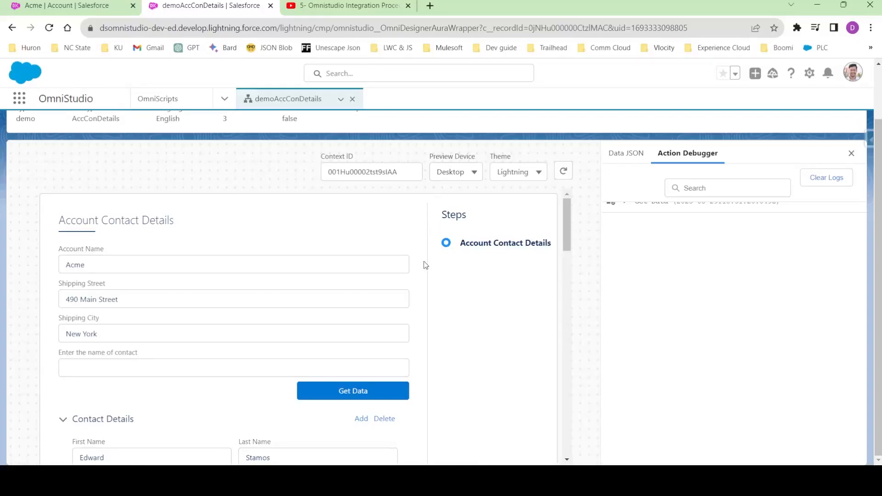
pyautogui.moveTo(291, 313)
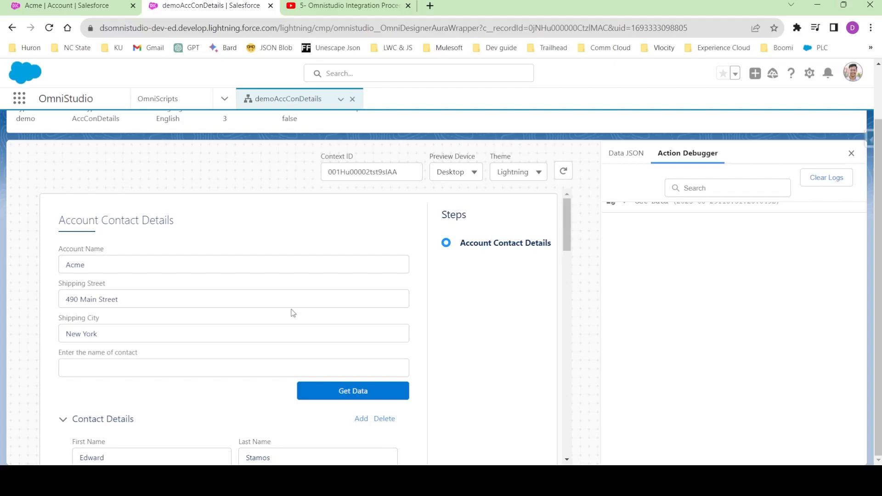
pyautogui.moveTo(285, 316)
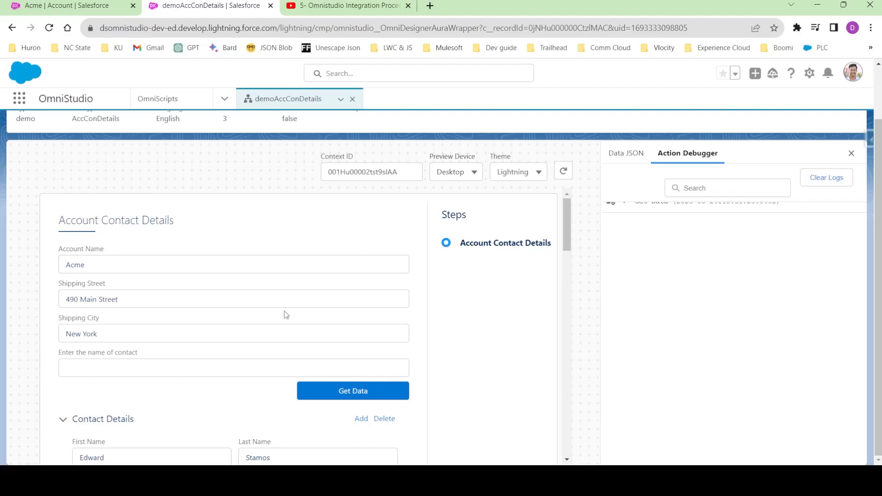
# Collapse the repeated Contact Details blocks in the preview so only headings show.
pyautogui.scroll(-3)
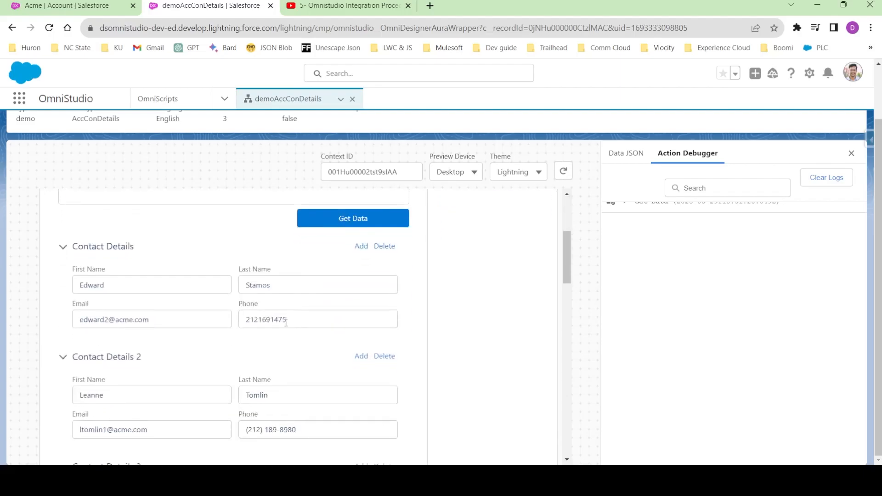
pyautogui.moveTo(299, 312)
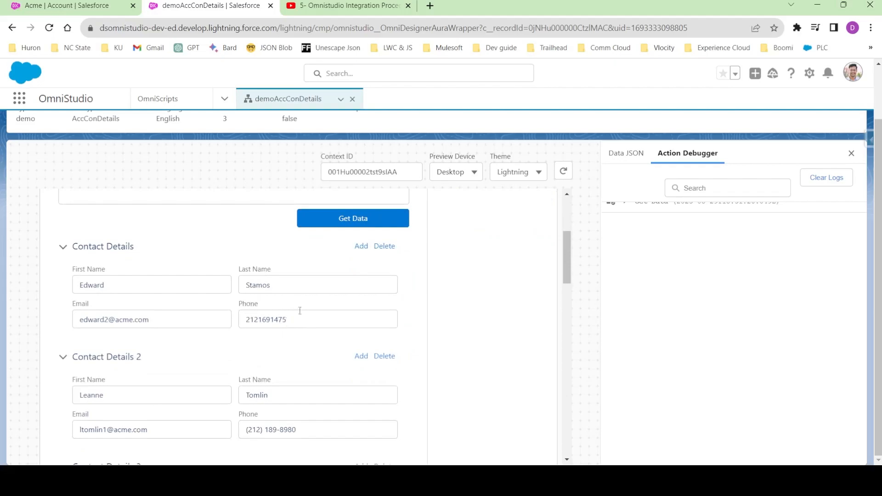
pyautogui.click(64, 247)
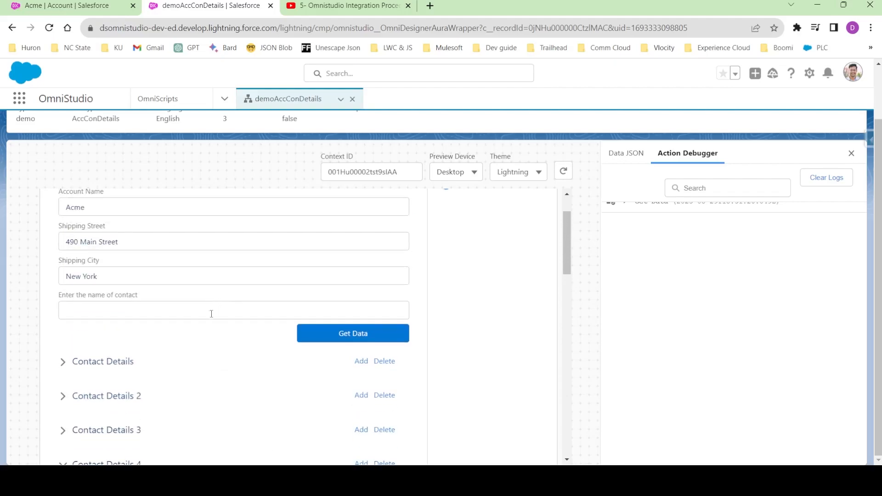
pyautogui.write('d')
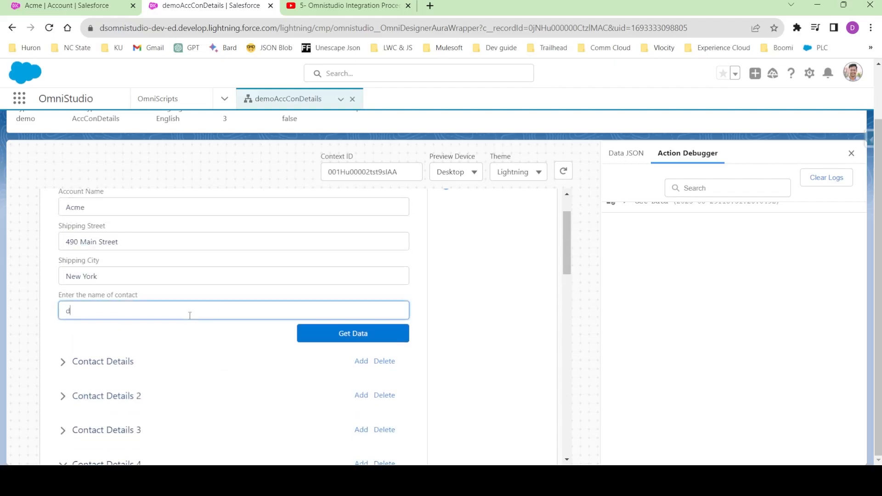
pyautogui.write('ipankr')
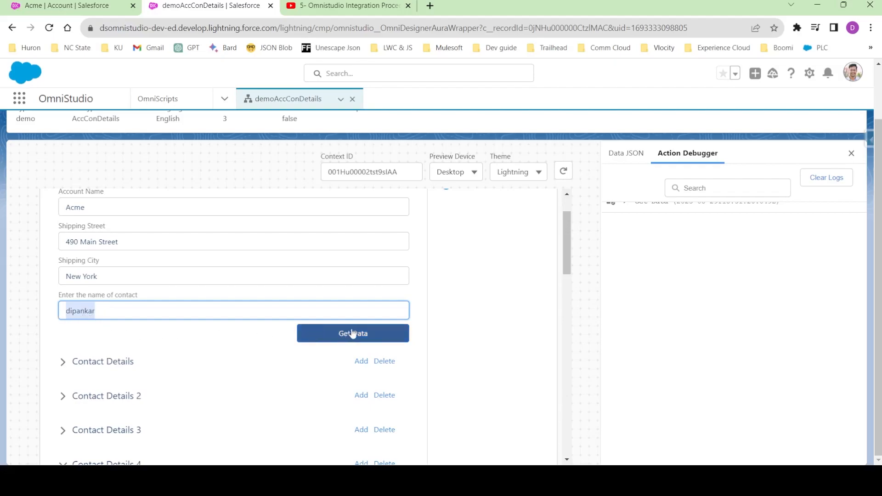
pyautogui.click(353, 333)
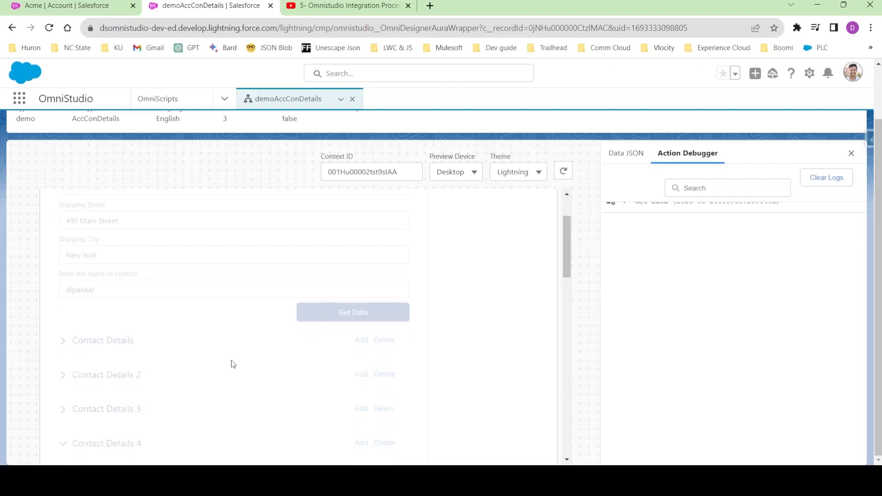
pyautogui.click(353, 312)
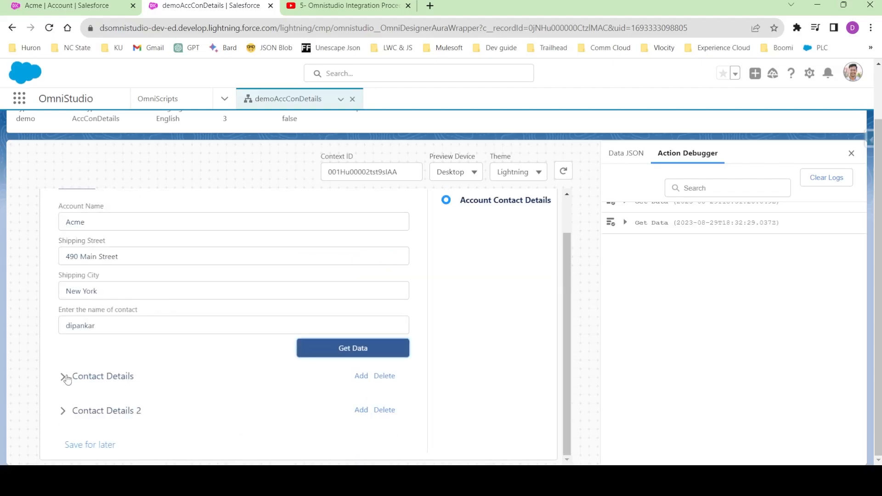
pyautogui.click(63, 376)
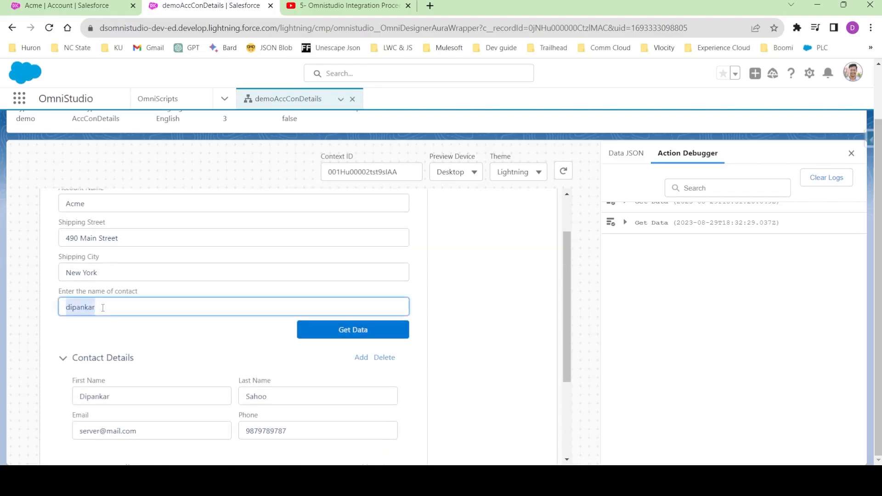
# Clear the contact name and fetch all Acme contacts again.
pyautogui.click(353, 330)
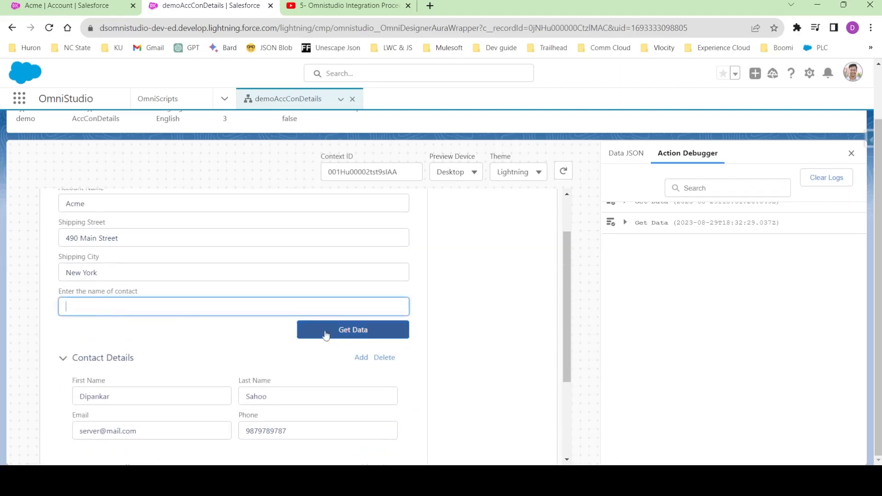
pyautogui.click(353, 330)
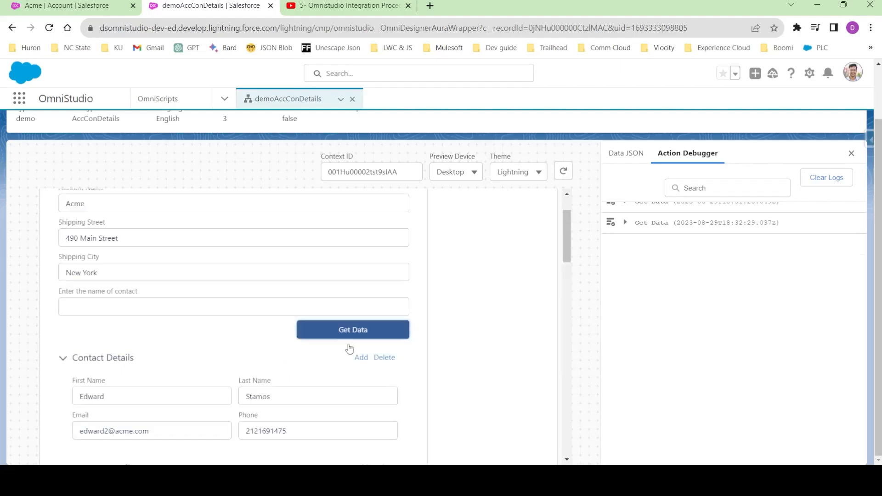
pyautogui.click(353, 330)
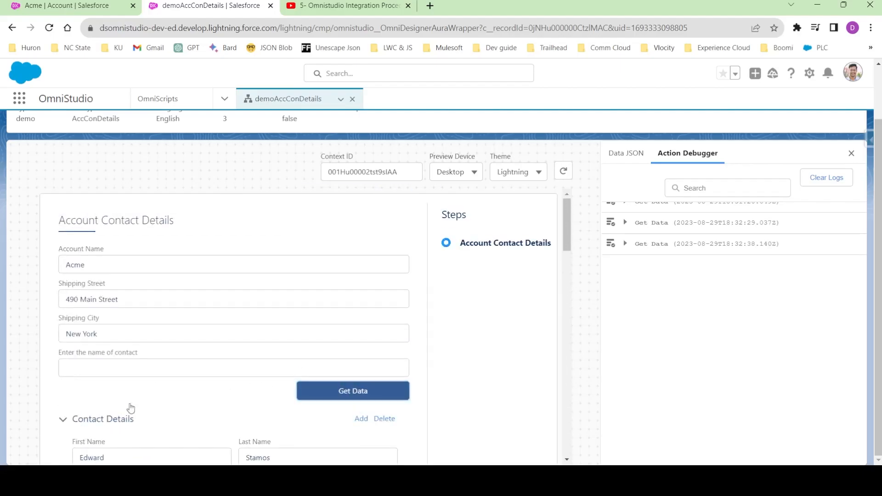
pyautogui.moveTo(160, 418)
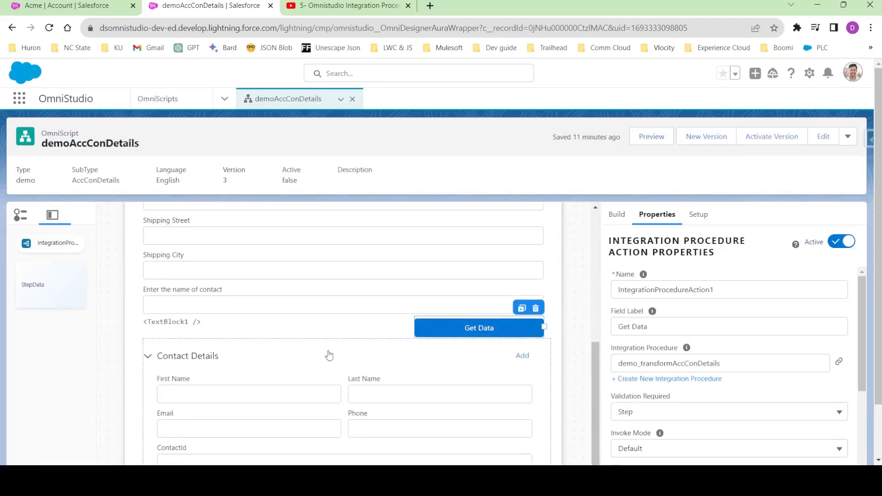
# Inspect the Contact Details block properties and create version 4 of demoAccConDetails.
pyautogui.click(188, 355)
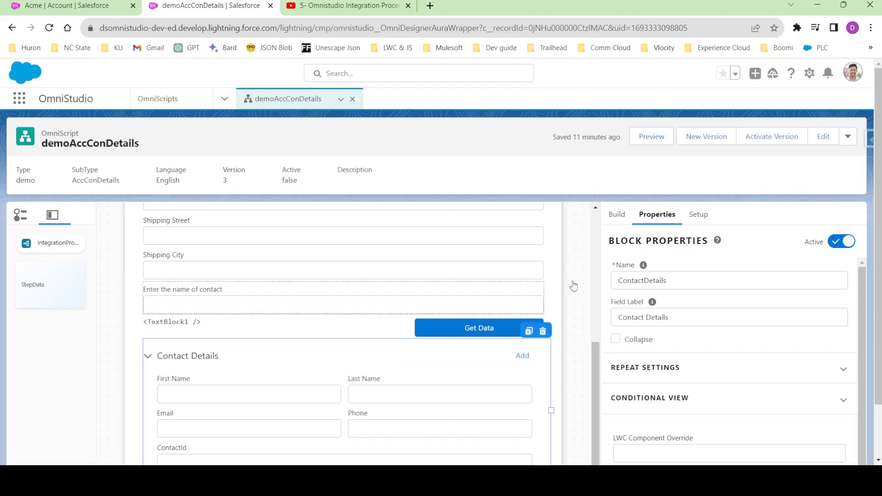
pyautogui.click(706, 136)
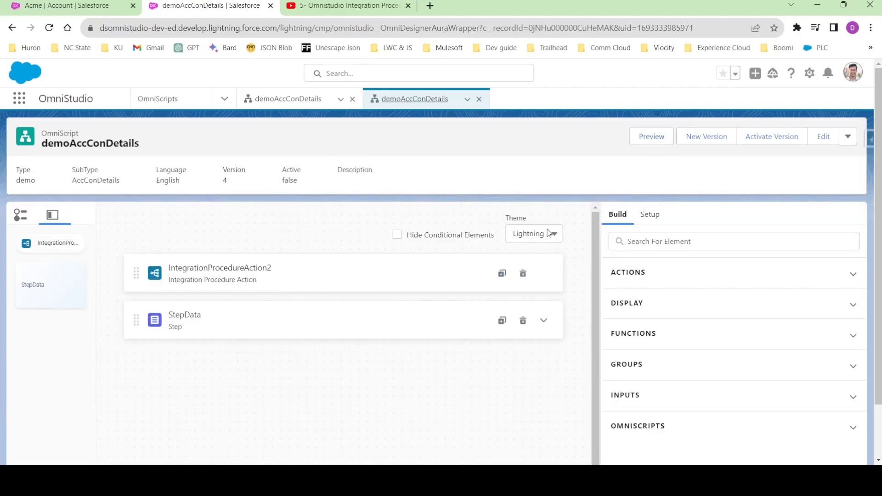
# Rename the Contact Details block under StepData to ContactDetails_Block.
pyautogui.click(184, 315)
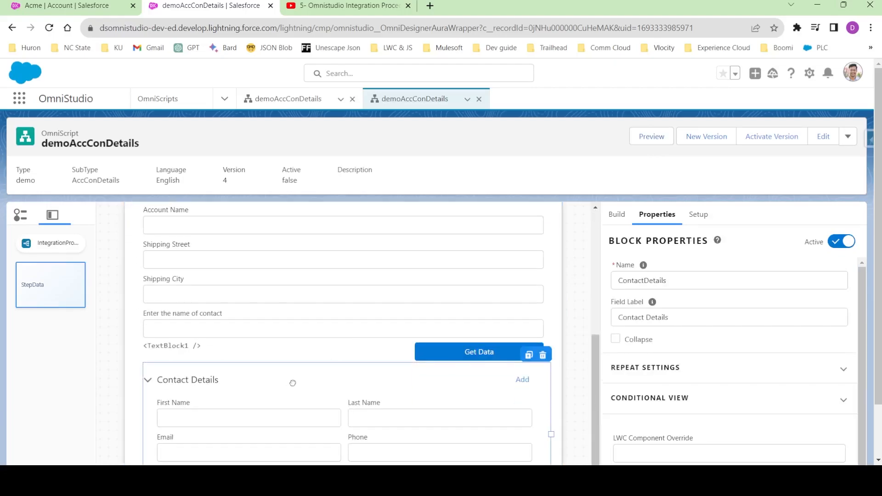
pyautogui.click(728, 280)
pyautogui.write('_Block')
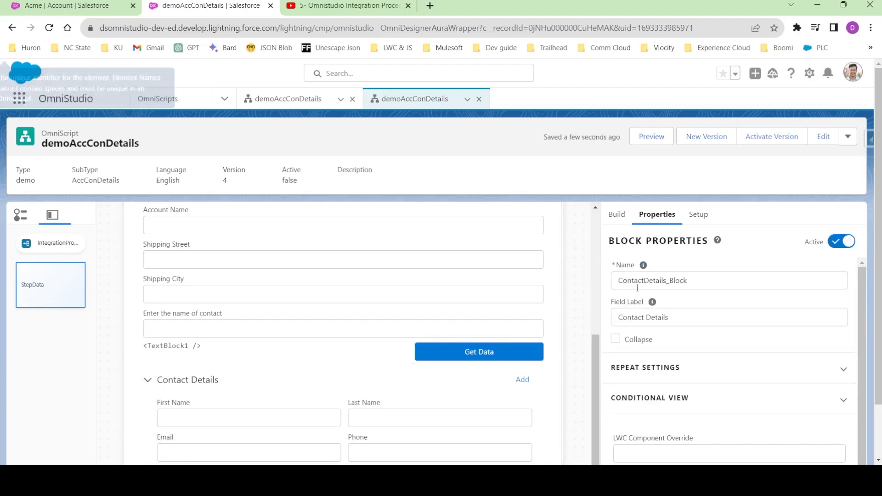
pyautogui.click(617, 214)
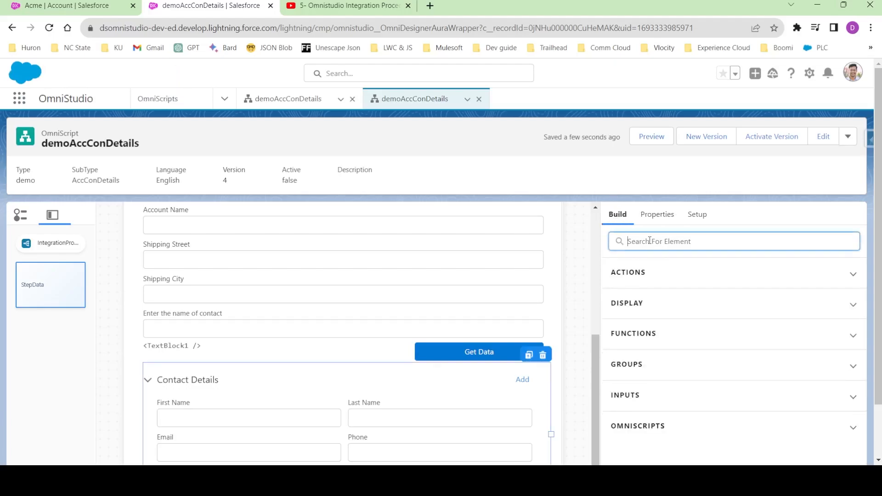
# Add an Edit Block named ContactDetails above the old block, without Allow New and with Allow Clear.
pyautogui.write('edit')
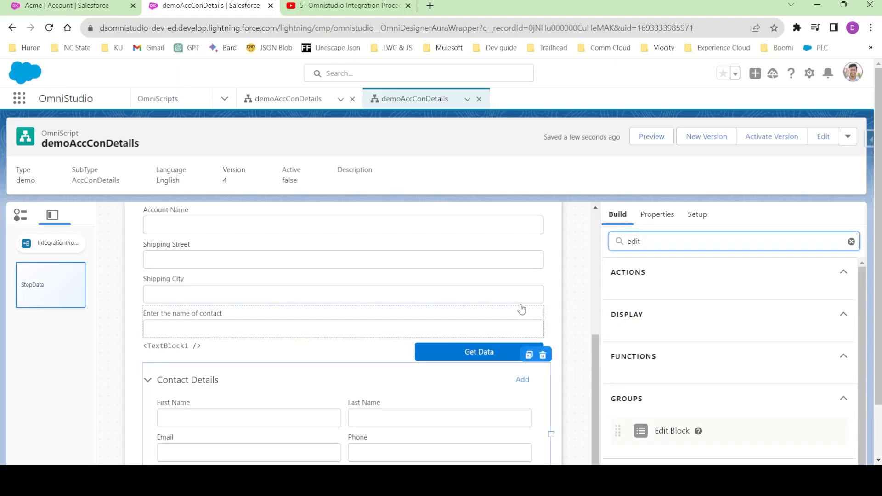
pyautogui.scroll(-3)
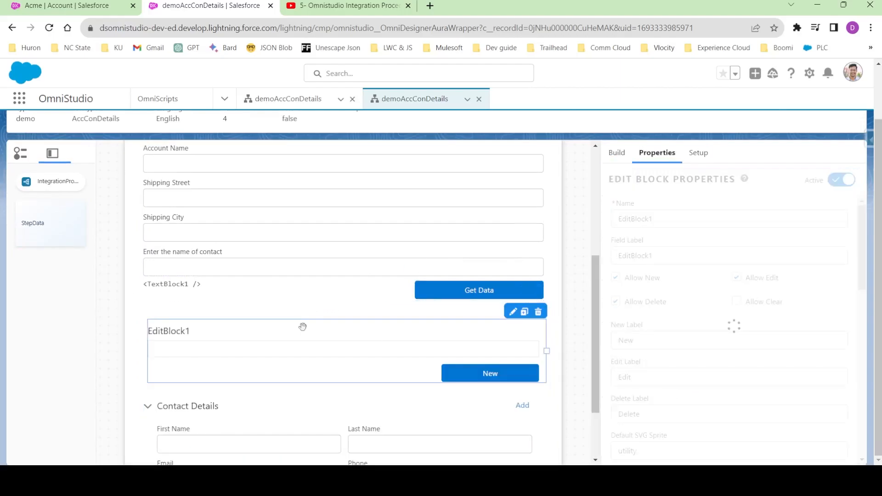
pyautogui.moveTo(632, 223)
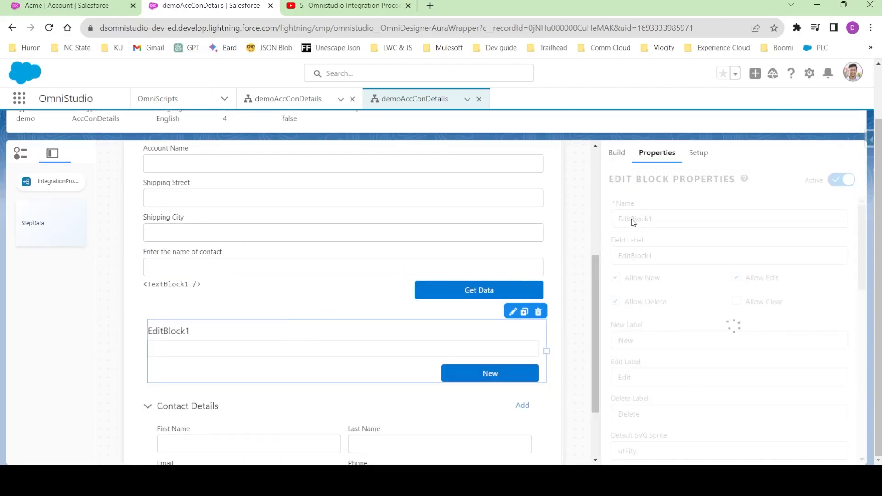
pyautogui.click(728, 218)
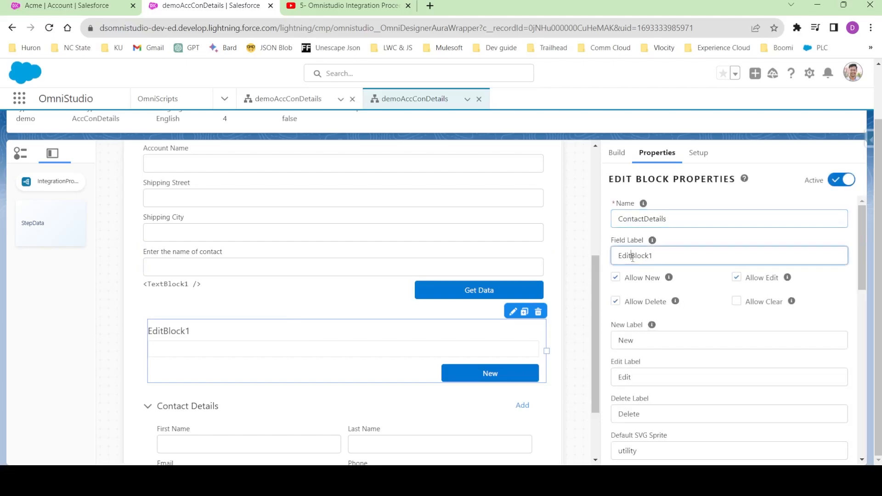
pyautogui.write('ContactDetails')
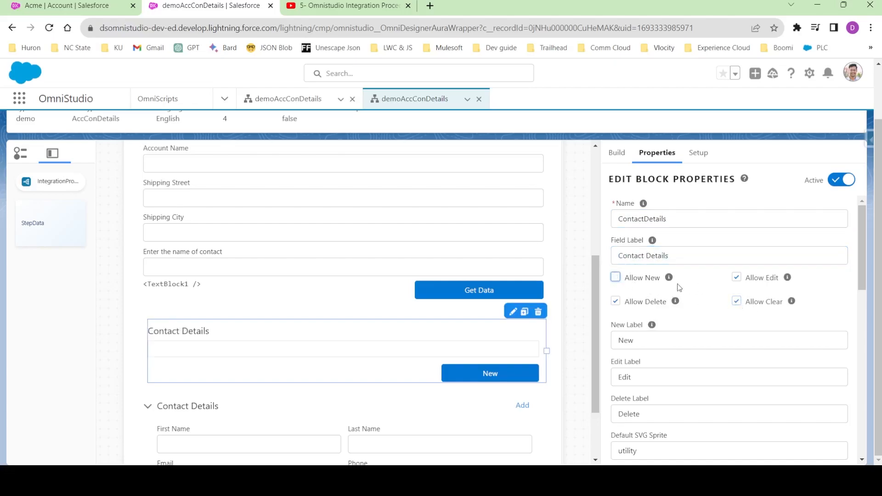
pyautogui.scroll(-3)
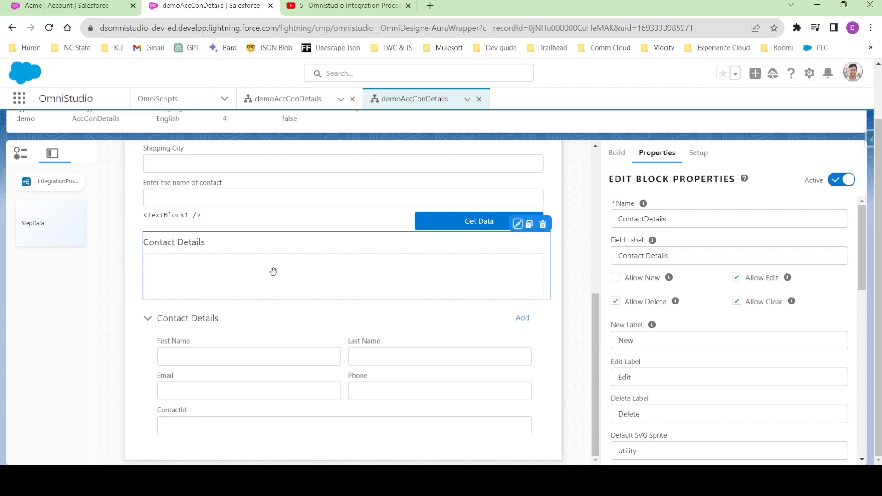
# Move First Name, Last Name, Email, Phone and ContactId into the ContactDetails edit block.
pyautogui.click(247, 356)
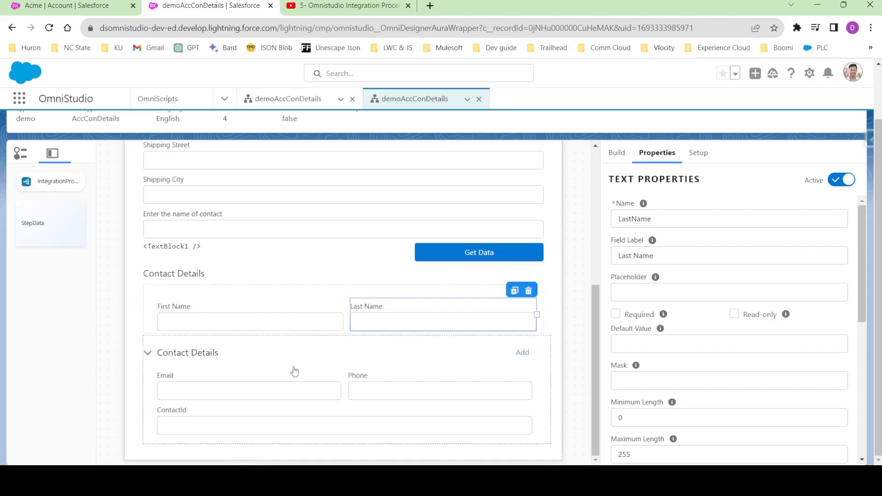
pyautogui.click(247, 388)
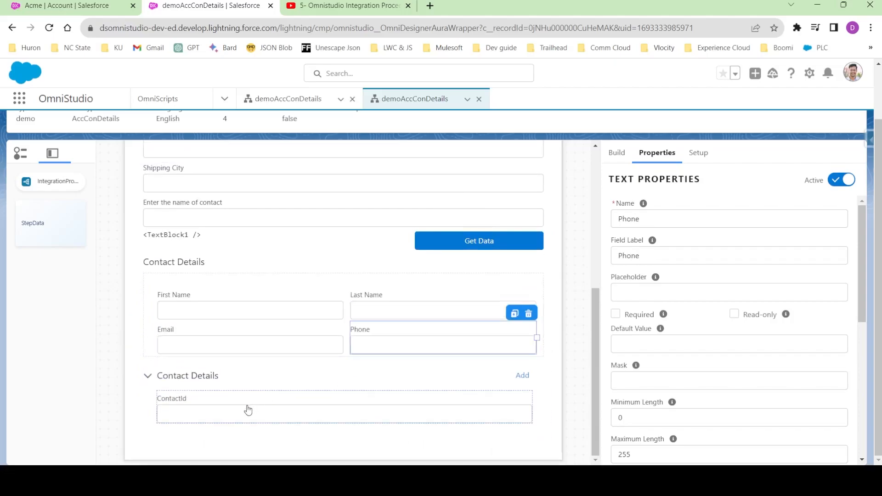
pyautogui.click(247, 410)
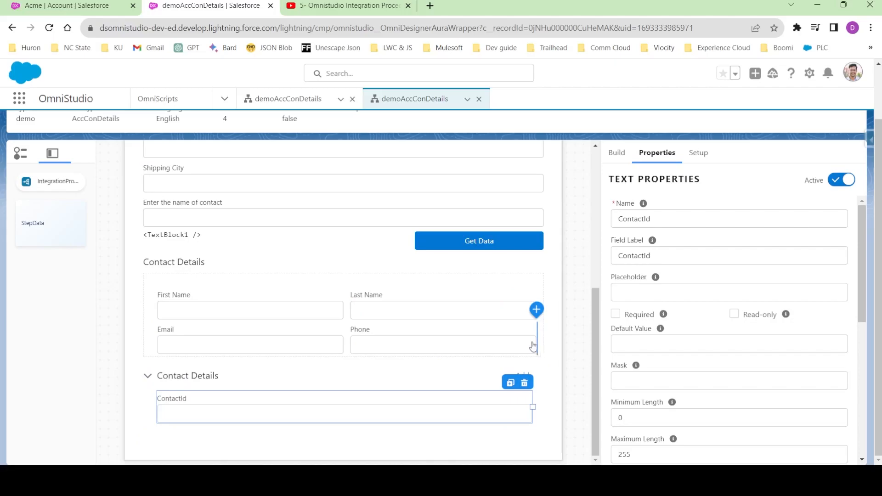
pyautogui.click(189, 376)
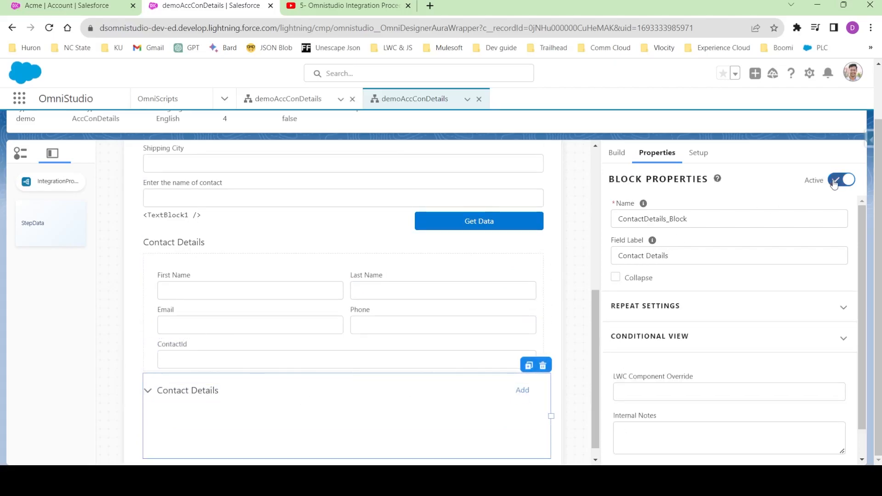
# Include all five contact text elements in the edit block's element list and save.
pyautogui.click(842, 179)
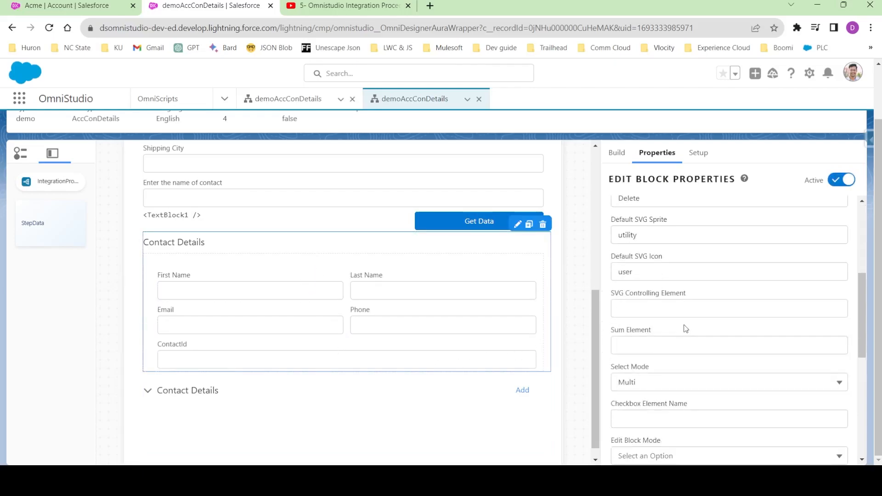
pyautogui.scroll(-3)
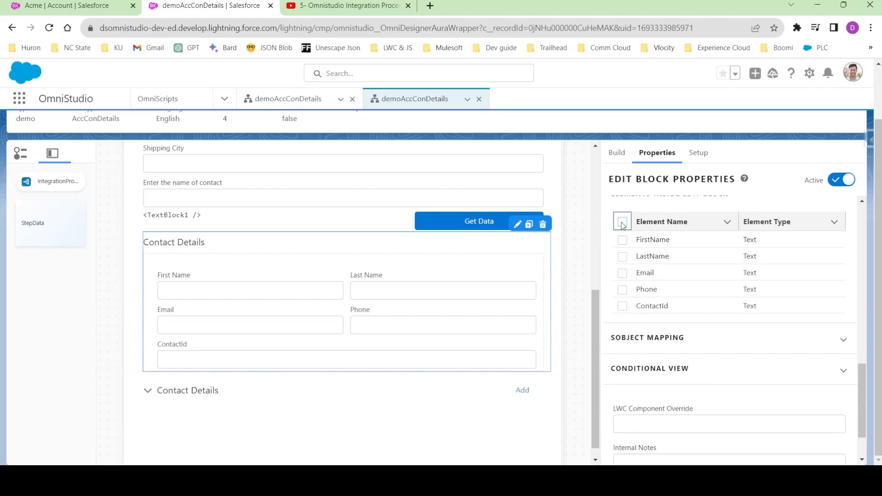
pyautogui.click(622, 222)
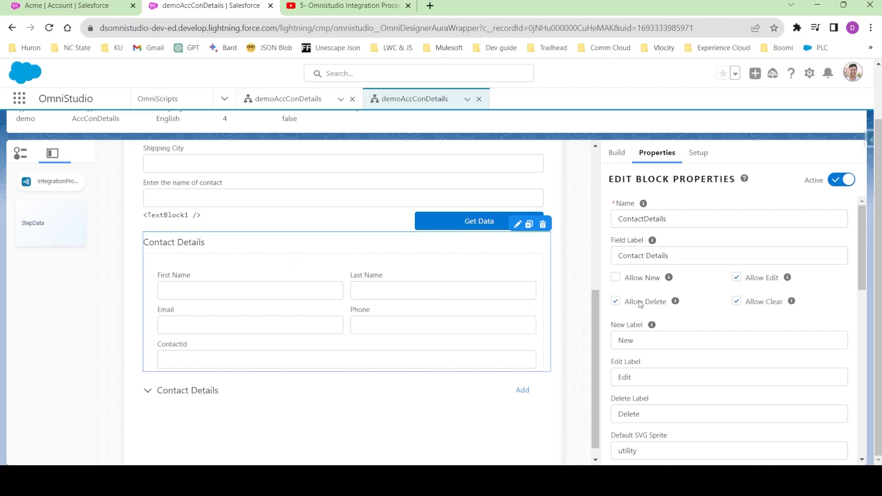
pyautogui.scroll(-3)
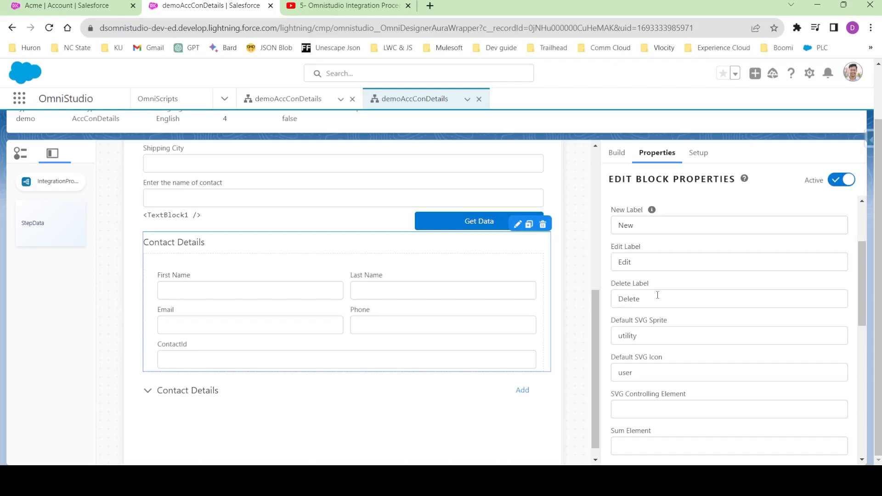
pyautogui.moveTo(687, 282)
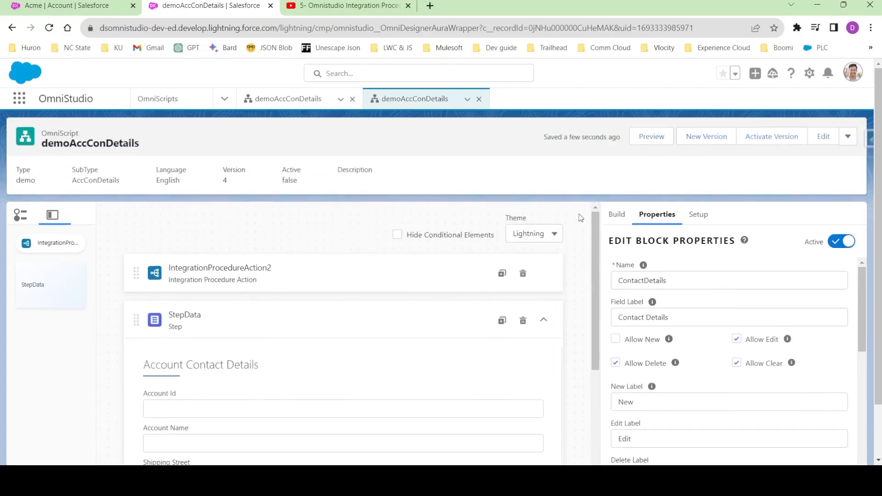
# Load version 4's preview with Context ID 001Hu00002tst9sIAA from version 3 and show the Action Debugger.
pyautogui.click(288, 98)
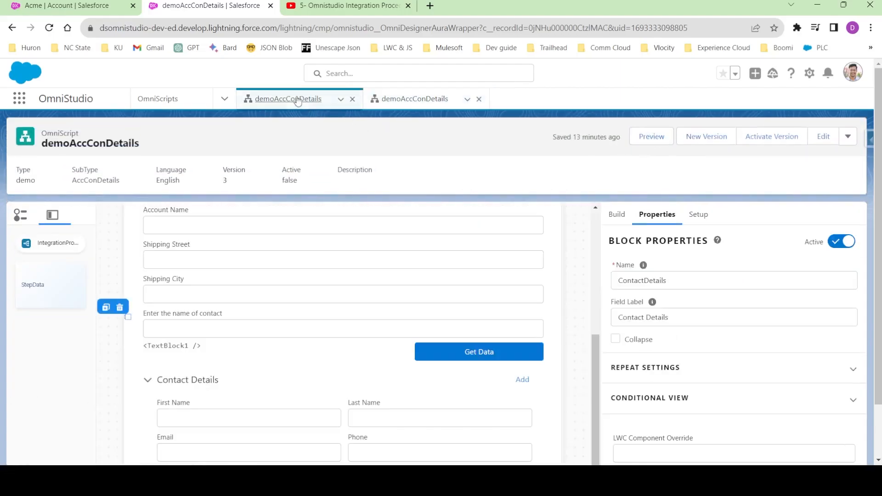
pyautogui.click(651, 136)
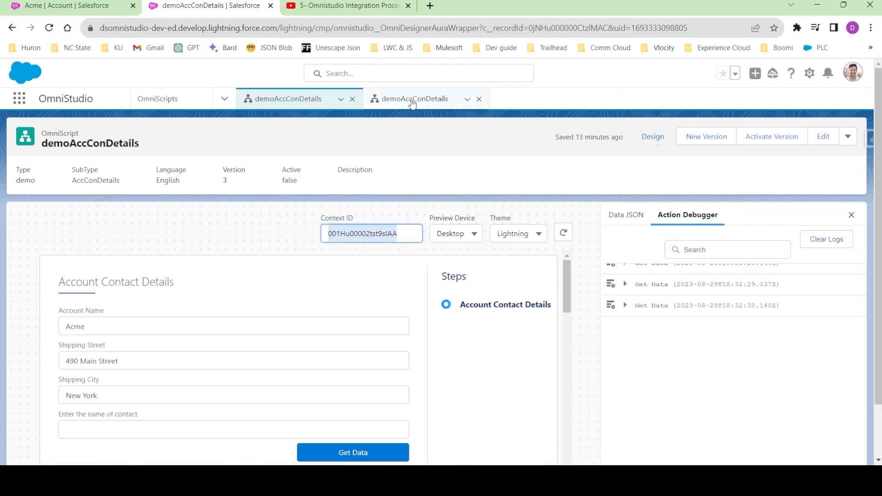
pyautogui.click(415, 99)
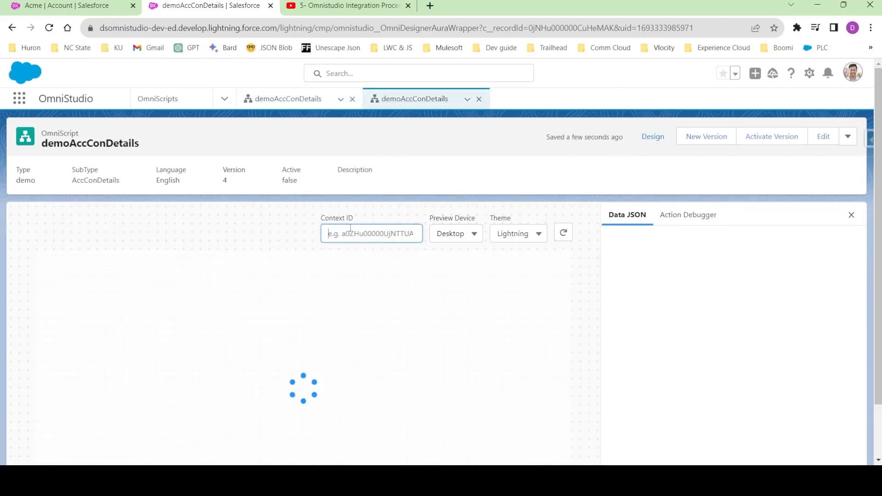
pyautogui.write('001Hu00002tst9sIAA')
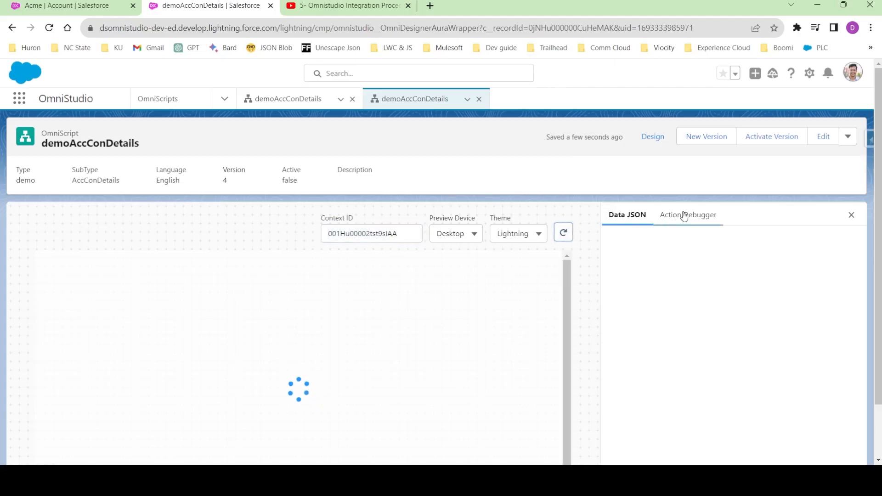
pyautogui.click(687, 215)
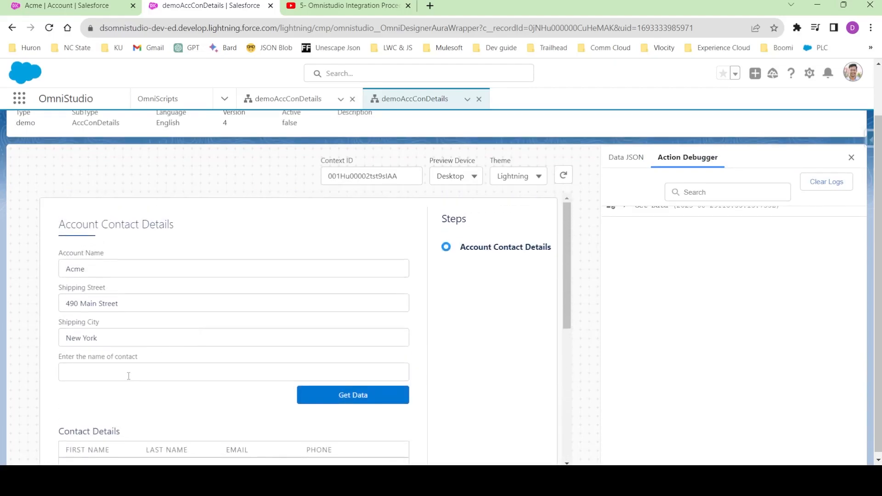
# Search contacts for 'dipankar', then for the letter d, via Get Data.
pyautogui.write('dipankar')
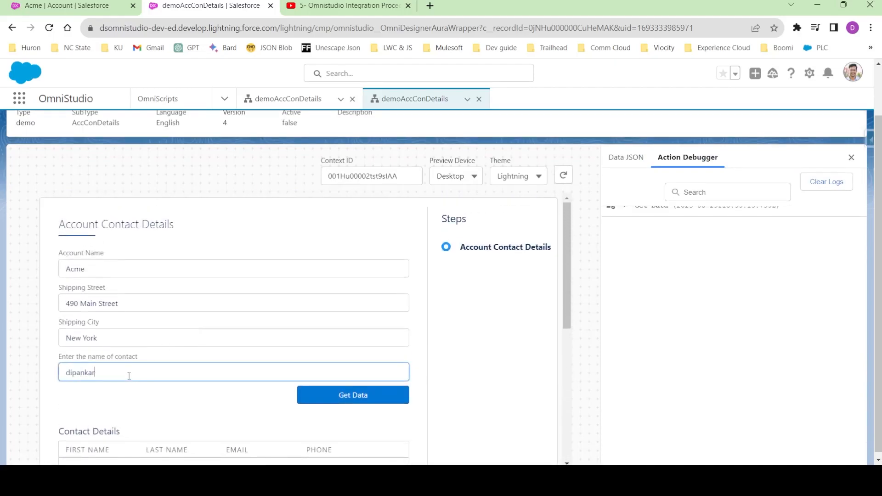
pyautogui.click(353, 396)
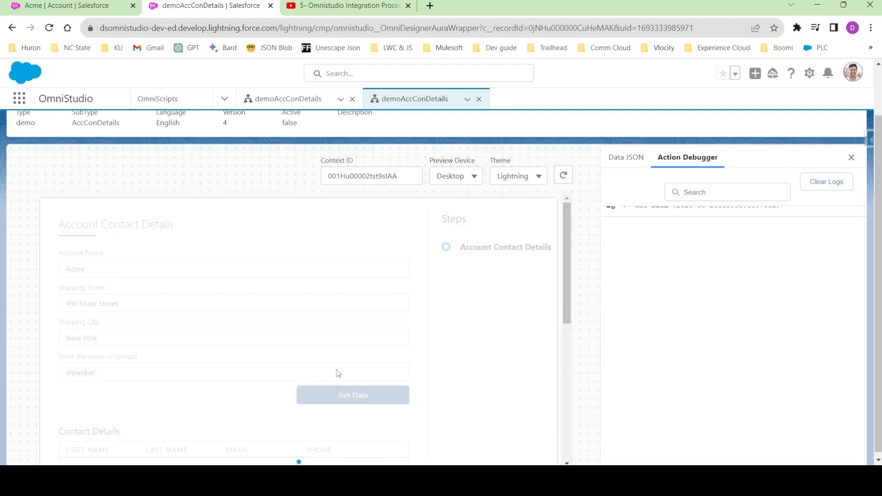
pyautogui.click(353, 394)
pyautogui.write('d')
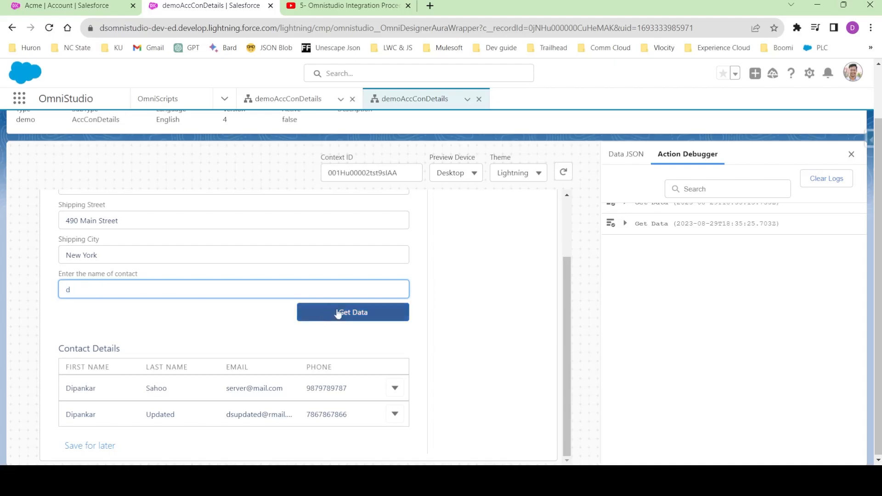
pyautogui.click(353, 313)
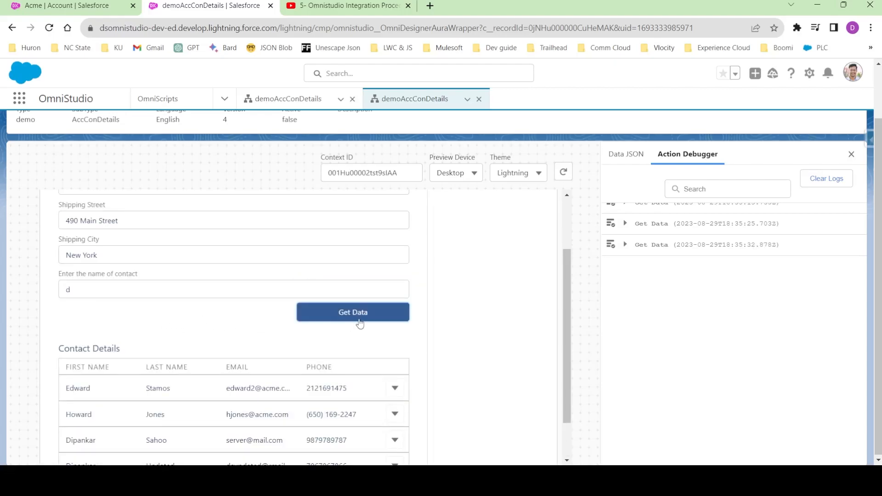
pyautogui.scroll(-3)
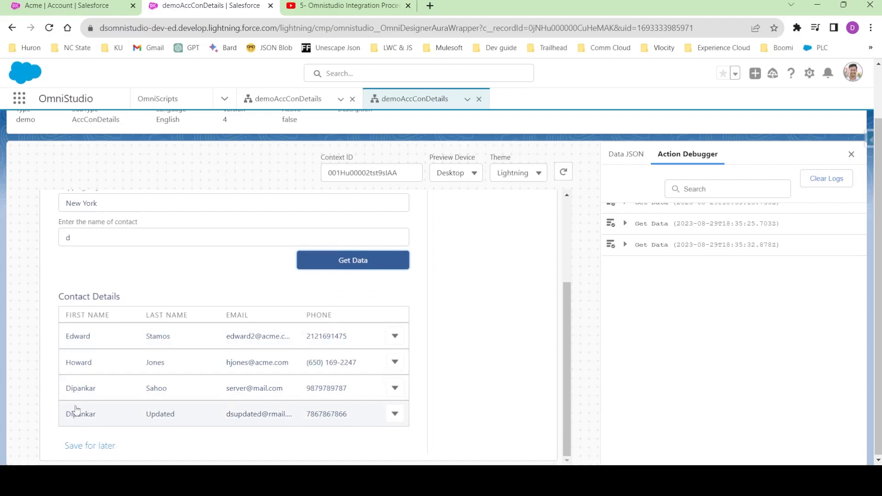
# Clear the name and fetch all Acme contacts into the Contact Details table.
pyautogui.click(234, 237)
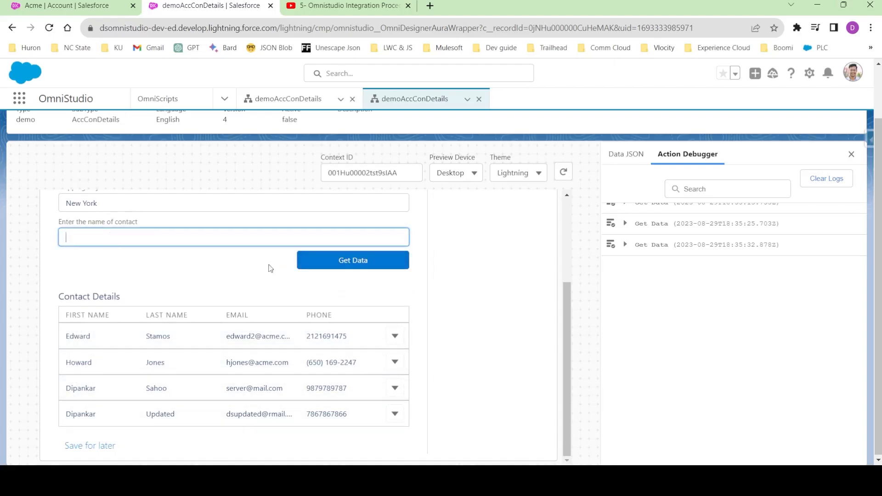
pyautogui.click(353, 260)
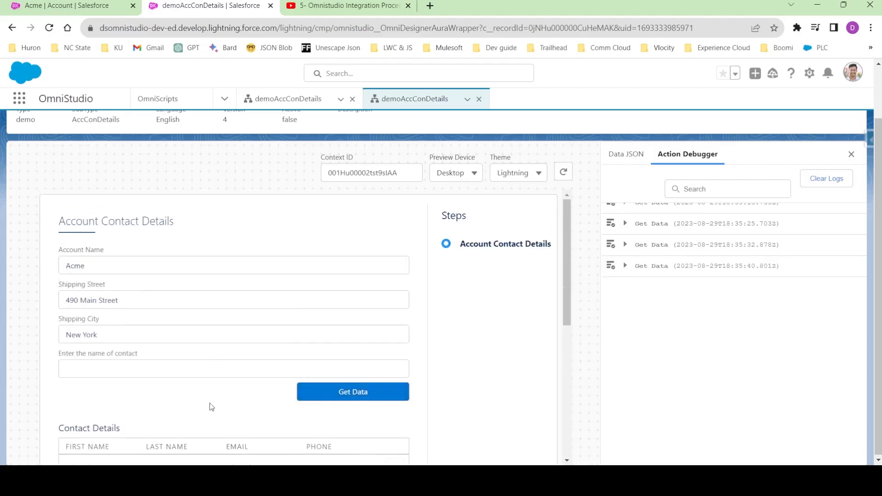
pyautogui.scroll(-3)
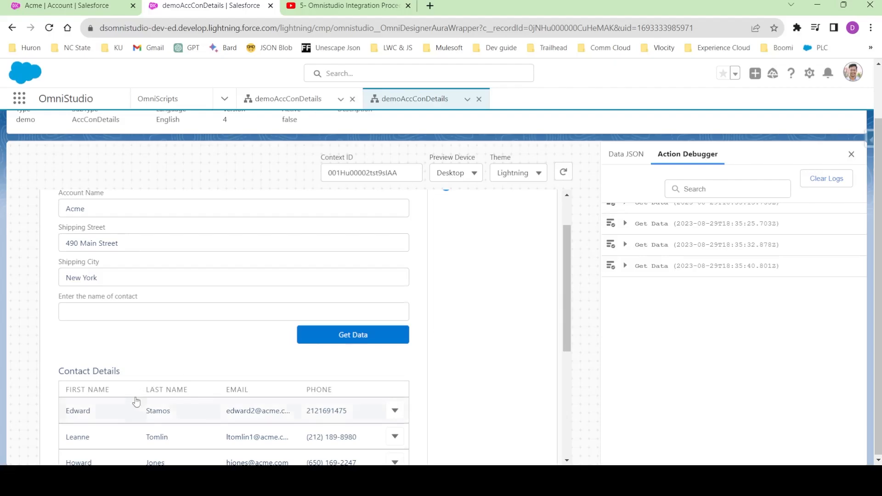
pyautogui.scroll(-3)
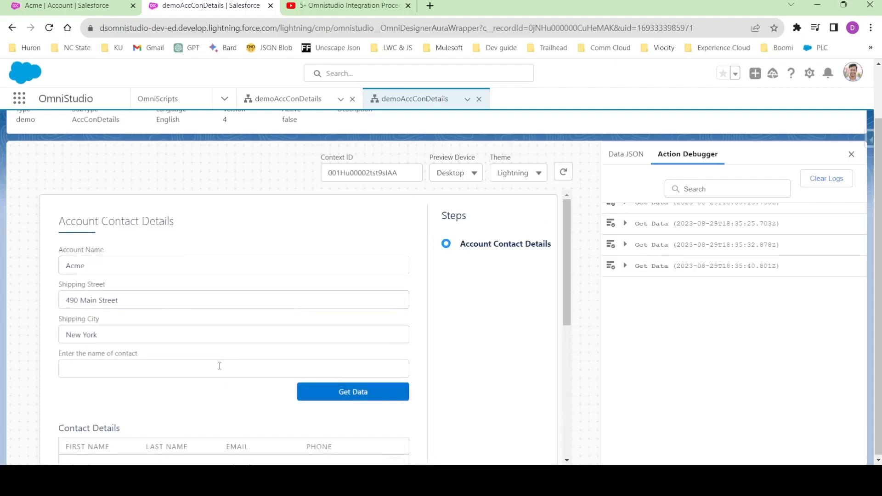
pyautogui.scroll(-3)
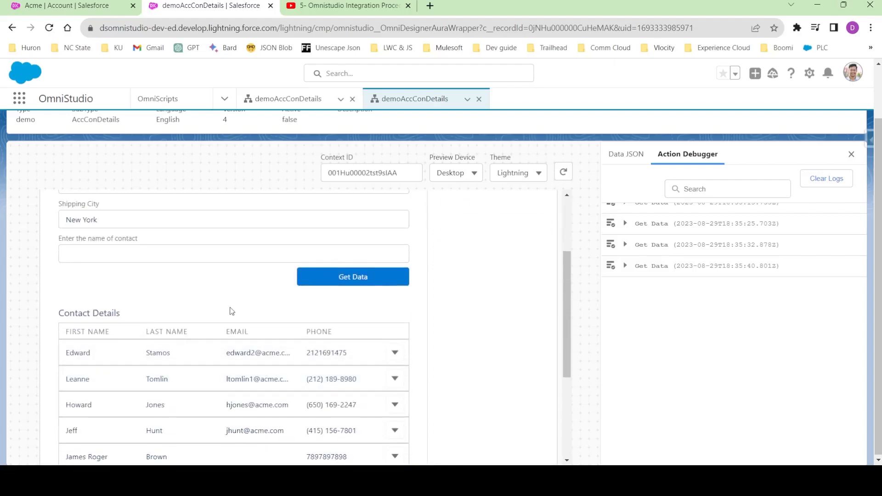